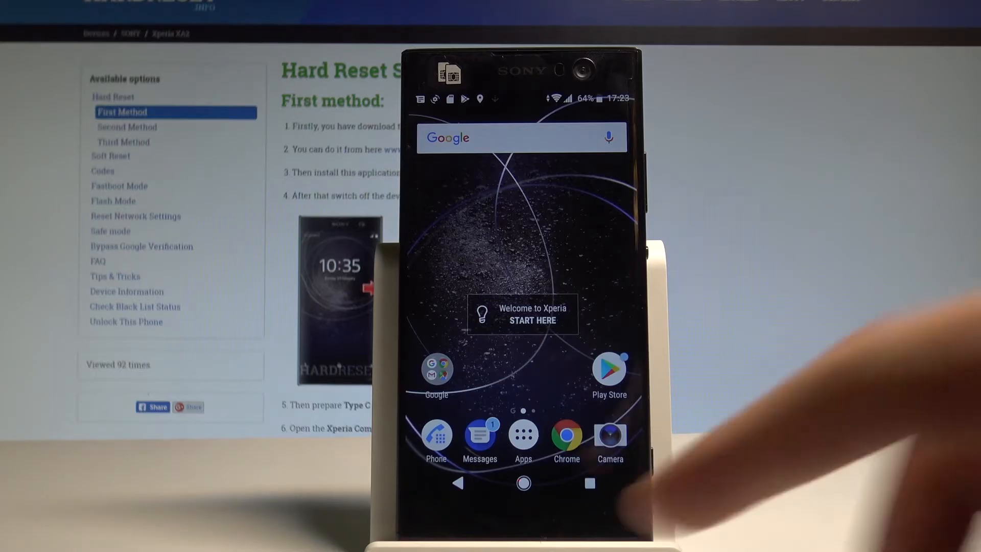
Dial *#*#7378423#*#* in the Phone app to open the Service Menu.
click(436, 437)
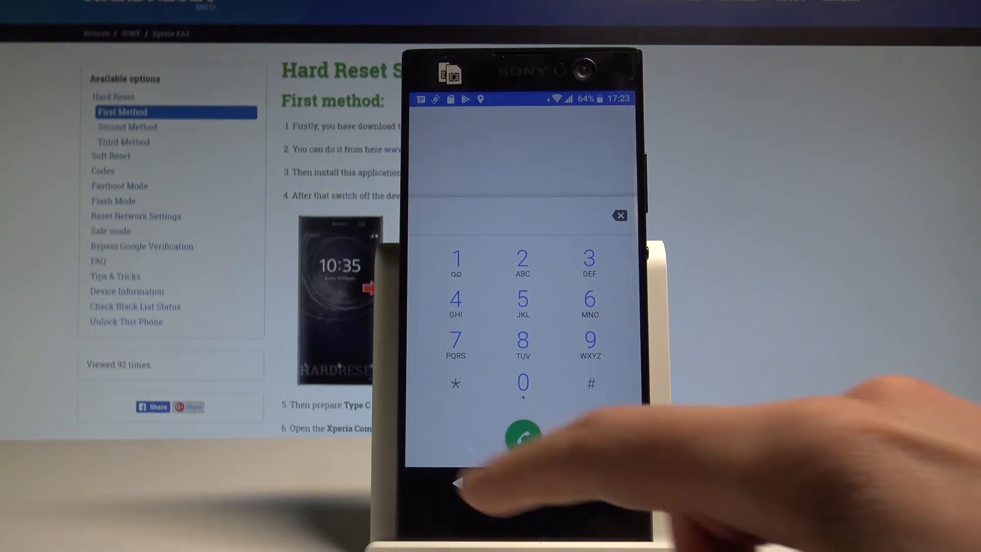
click(523, 383)
text(*#*#73784)
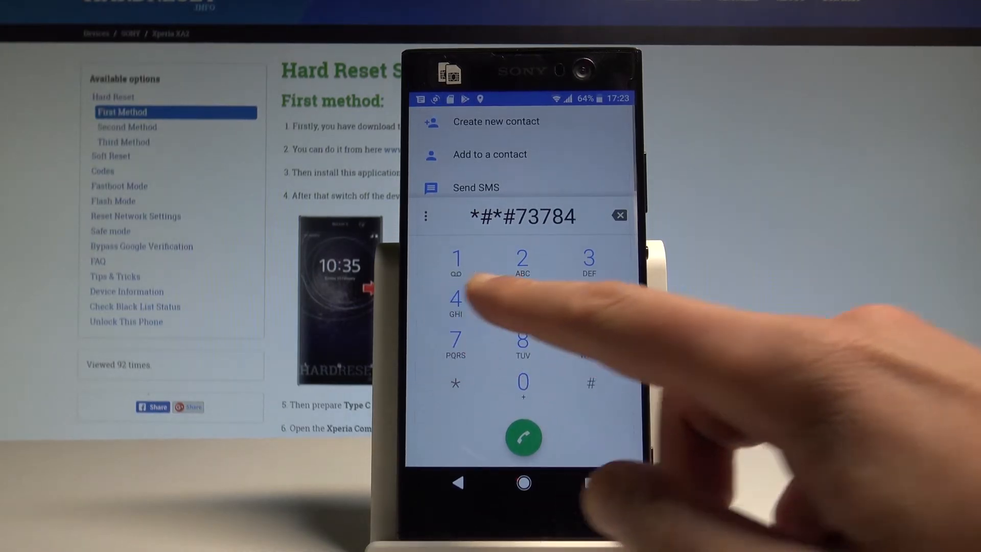
click(524, 260)
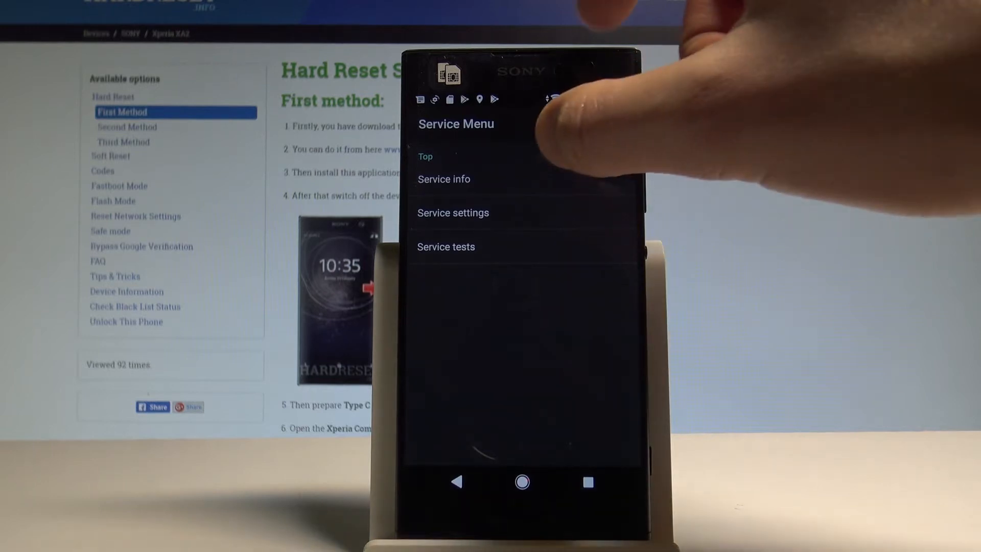
Browse Service info entries like model, software, SIM lock and WLAN MAC, then back out.
click(443, 179)
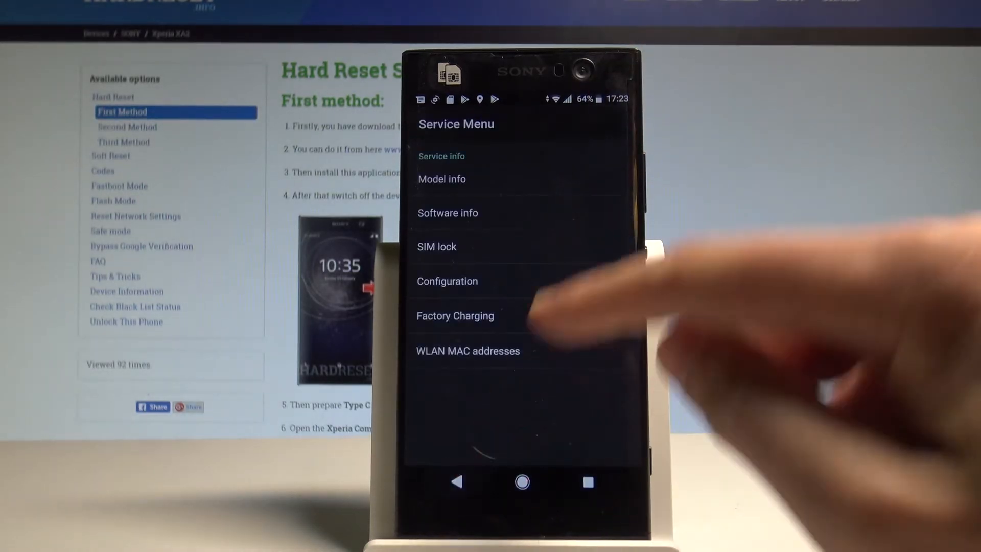
click(448, 212)
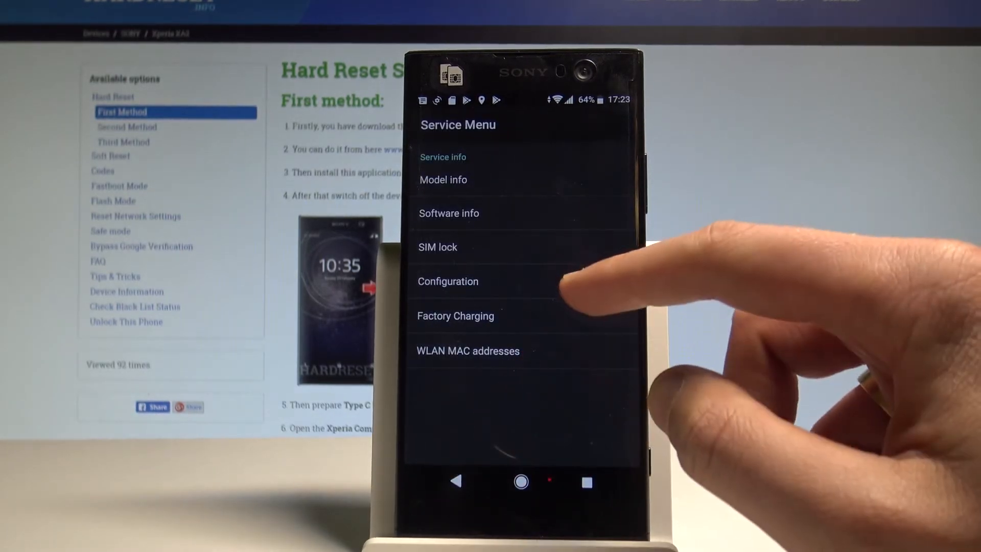
click(447, 281)
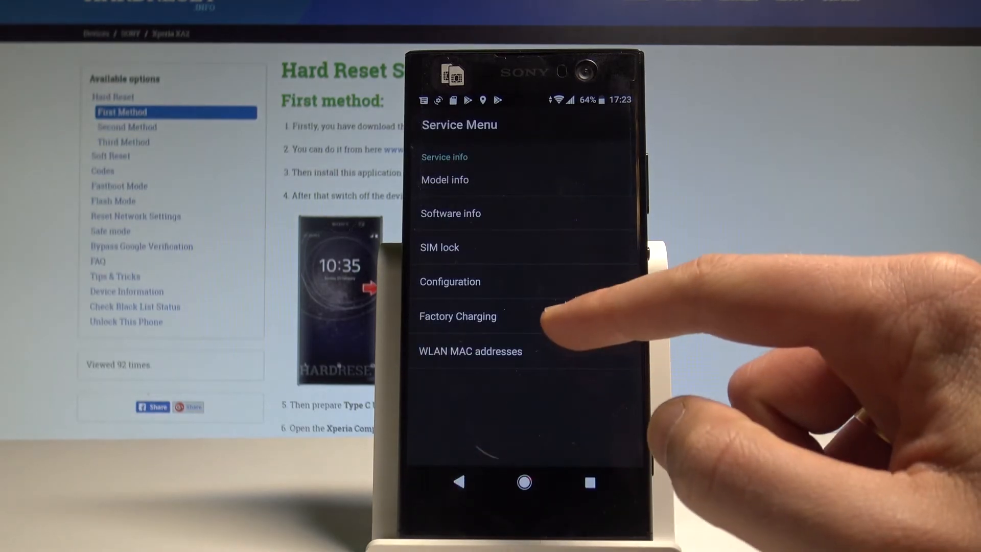
click(458, 316)
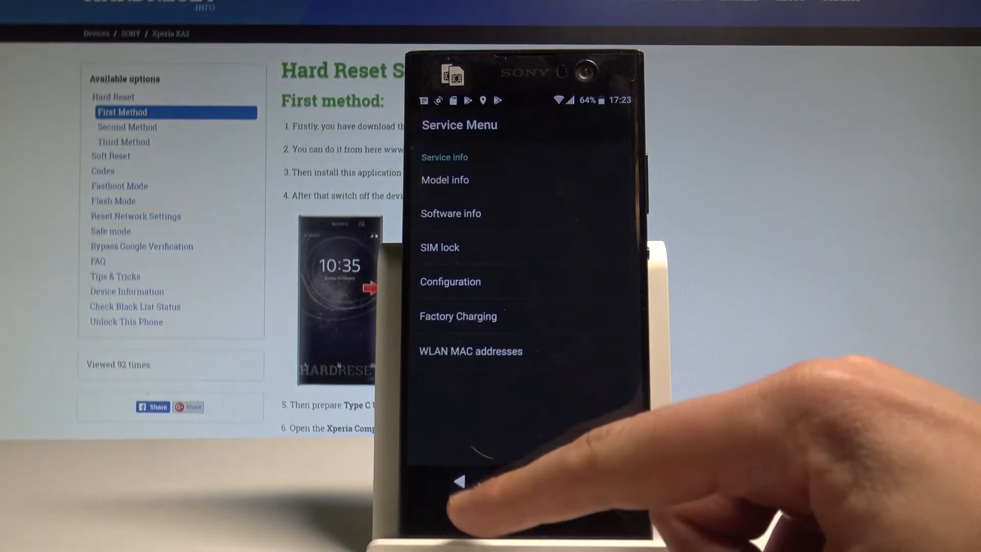
click(461, 481)
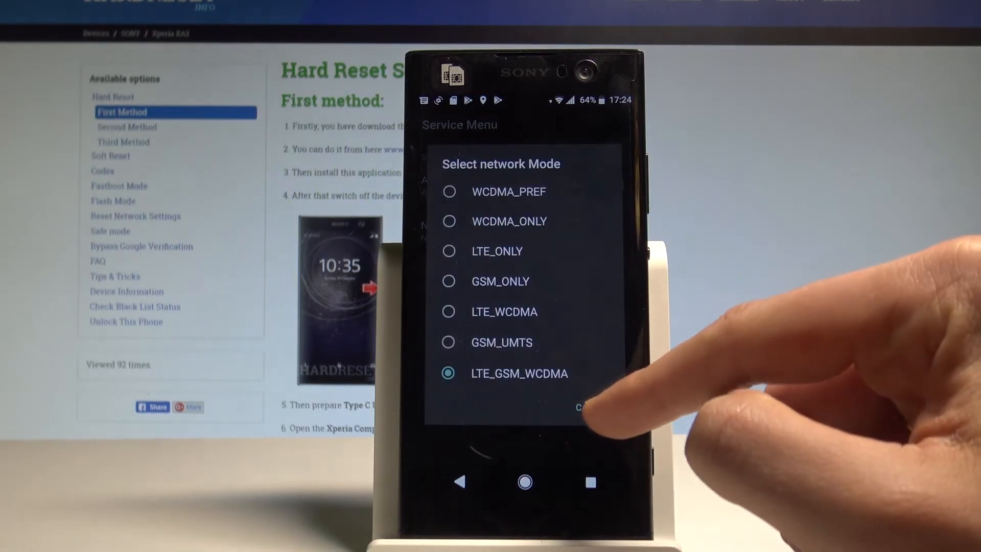
Cancel the network mode dialog, then scroll through the Service tests list.
click(582, 408)
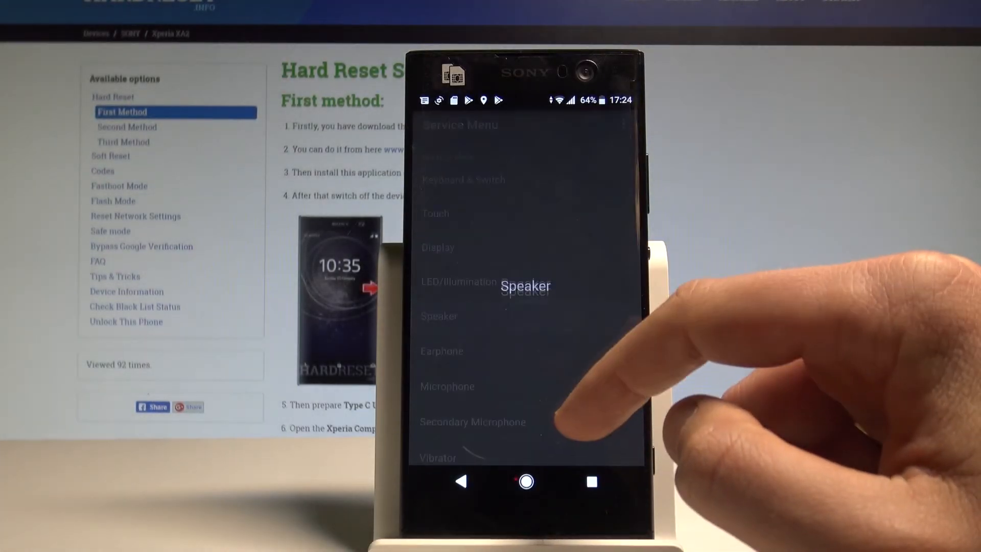
click(440, 315)
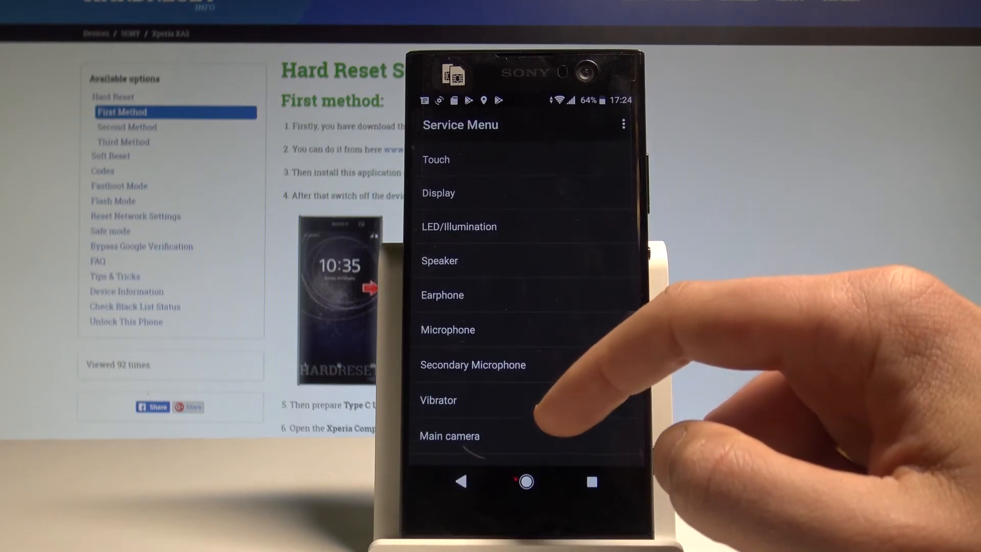
scroll(down, 3)
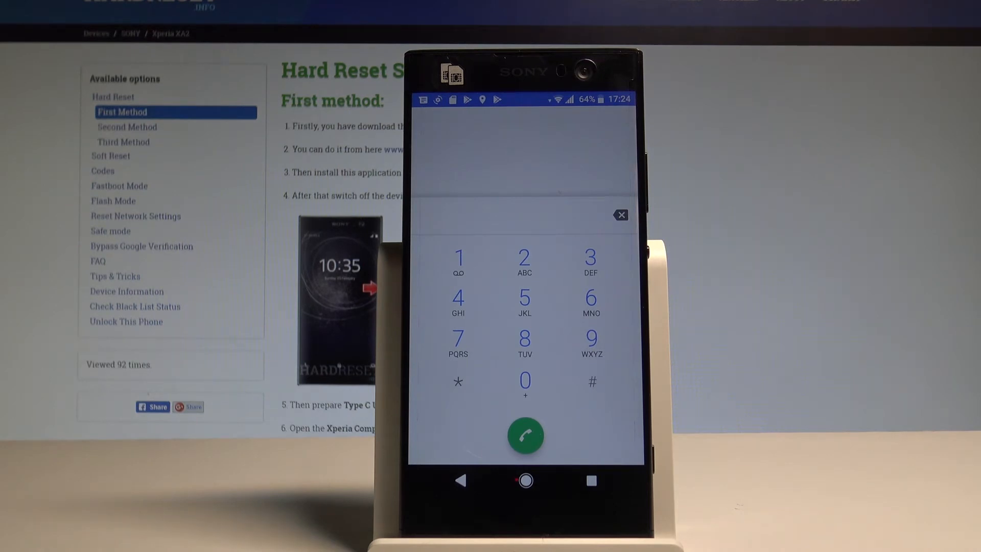
Dial *#*#4636#*#* to open the Testing menu.
click(458, 382)
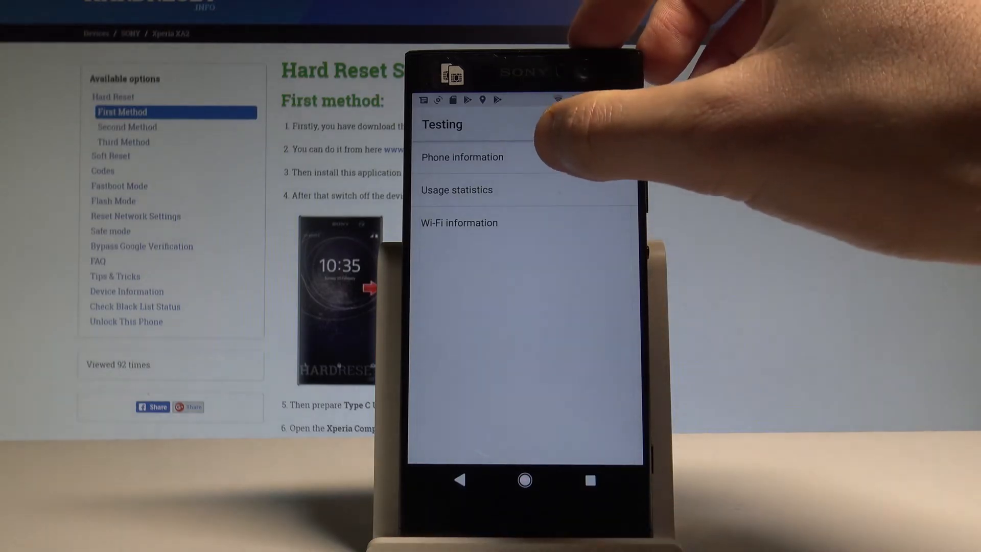
click(462, 157)
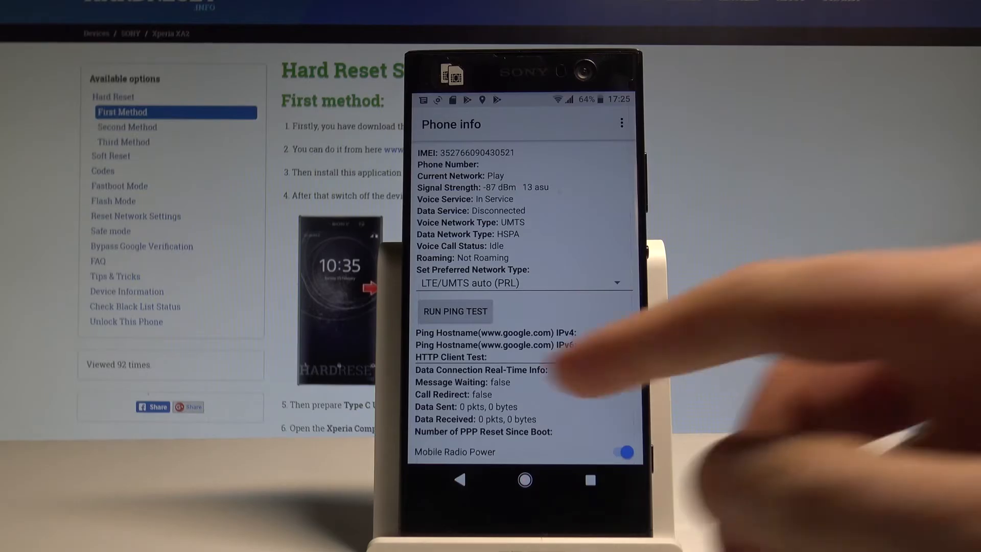
click(621, 123)
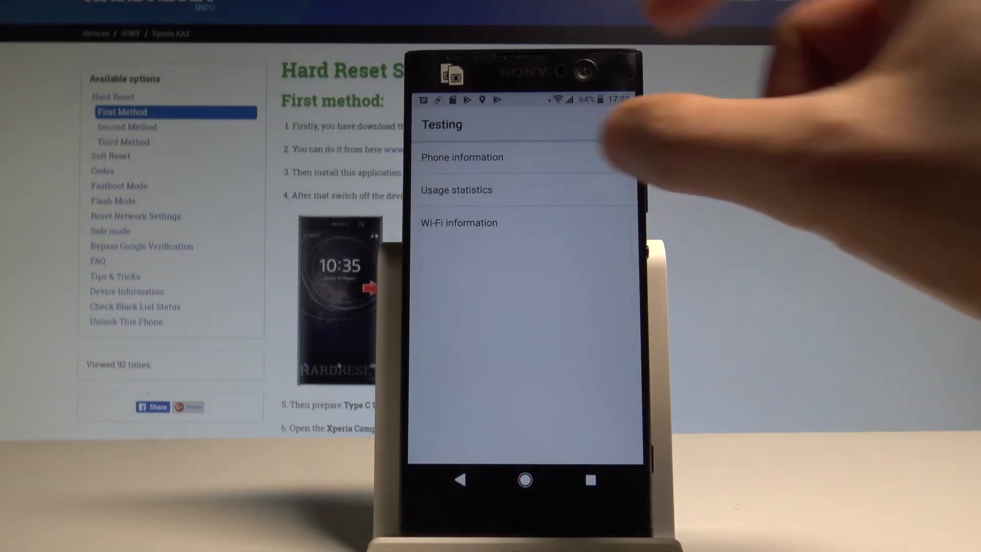
click(456, 190)
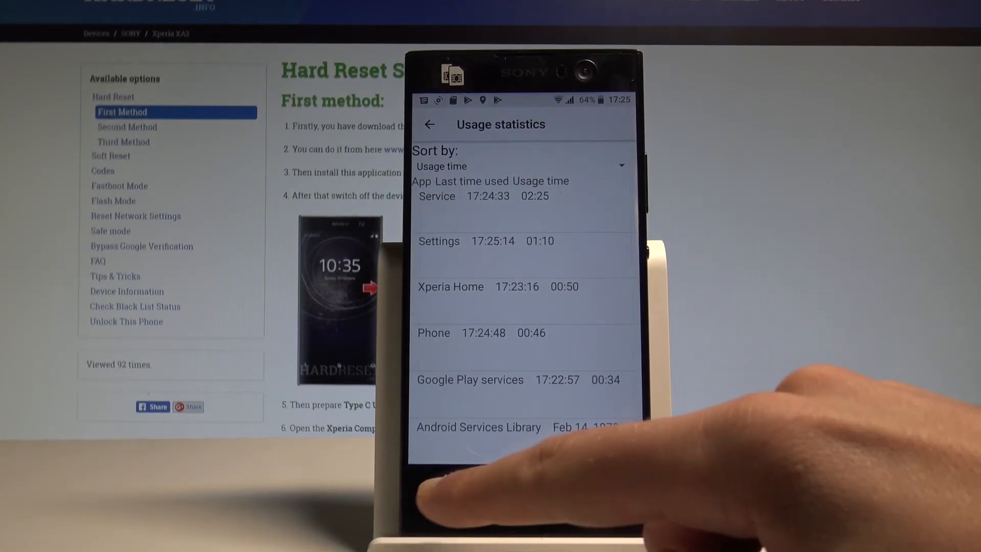
click(430, 124)
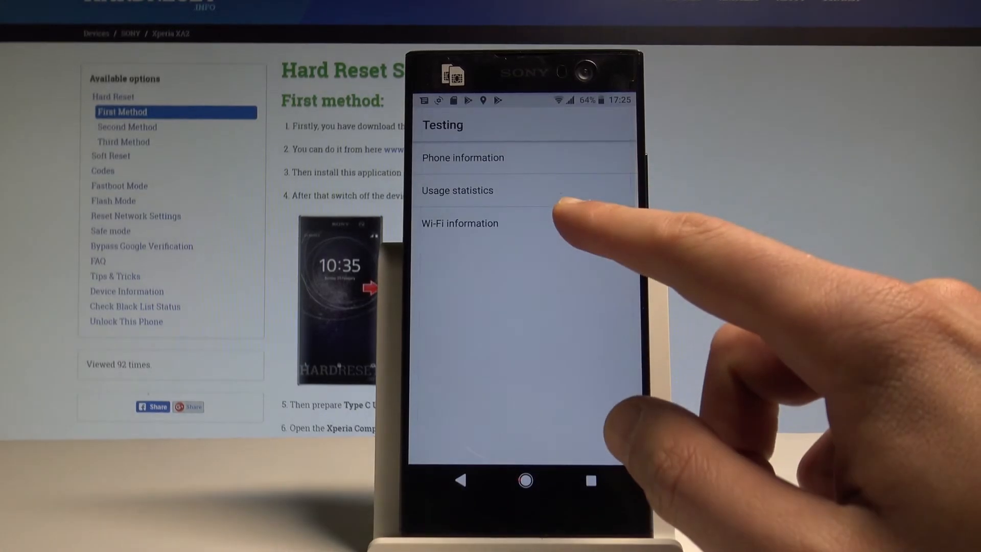
View the Wi-Fi status page under Wi-Fi information, then leave it.
click(460, 223)
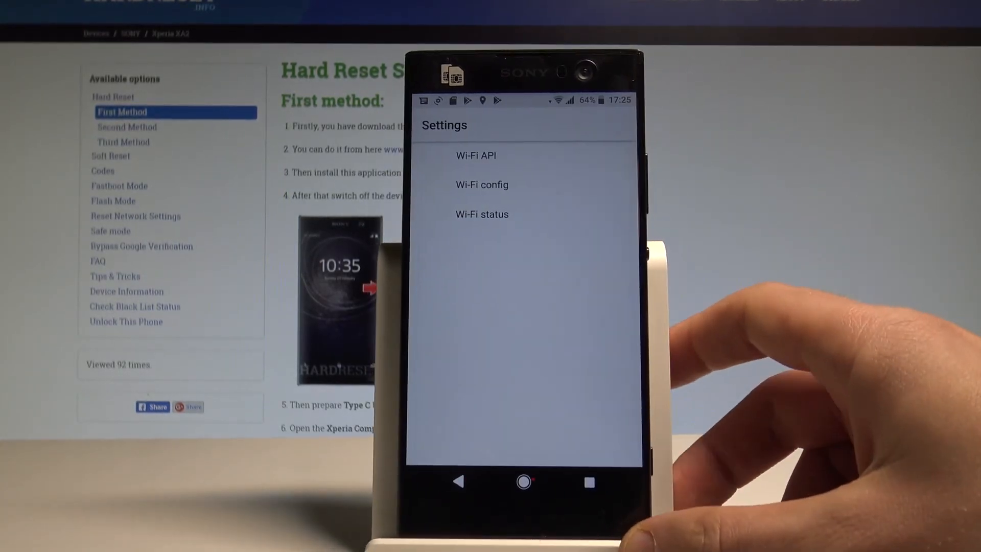
click(482, 184)
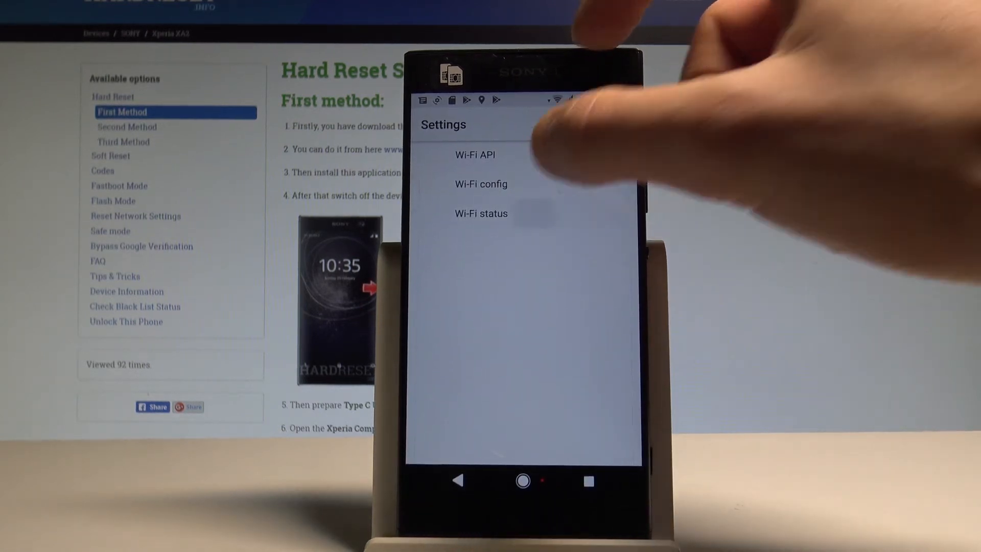
click(480, 212)
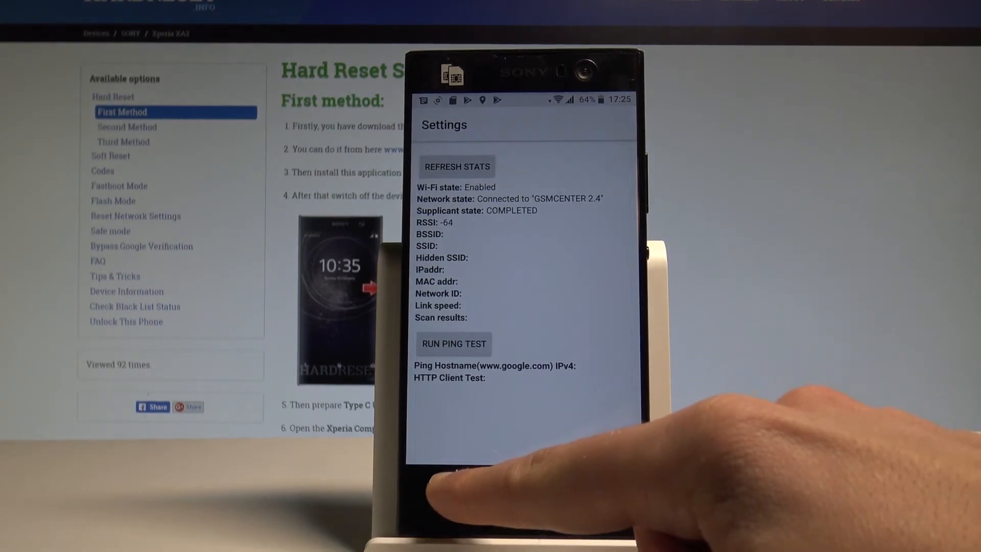
click(457, 479)
text(*#*#225#*)
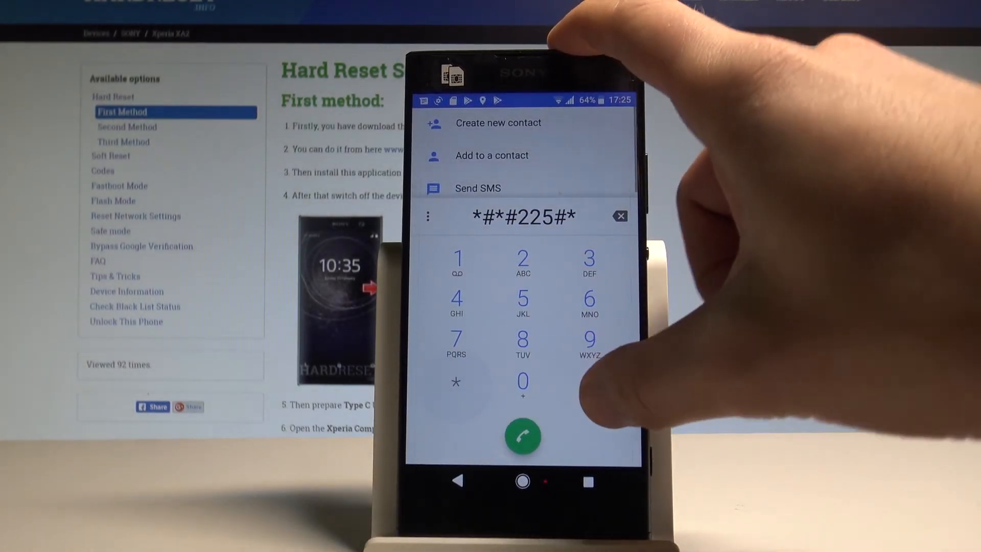
Complete the *#*#225#*#* code on the dial pad.
click(522, 436)
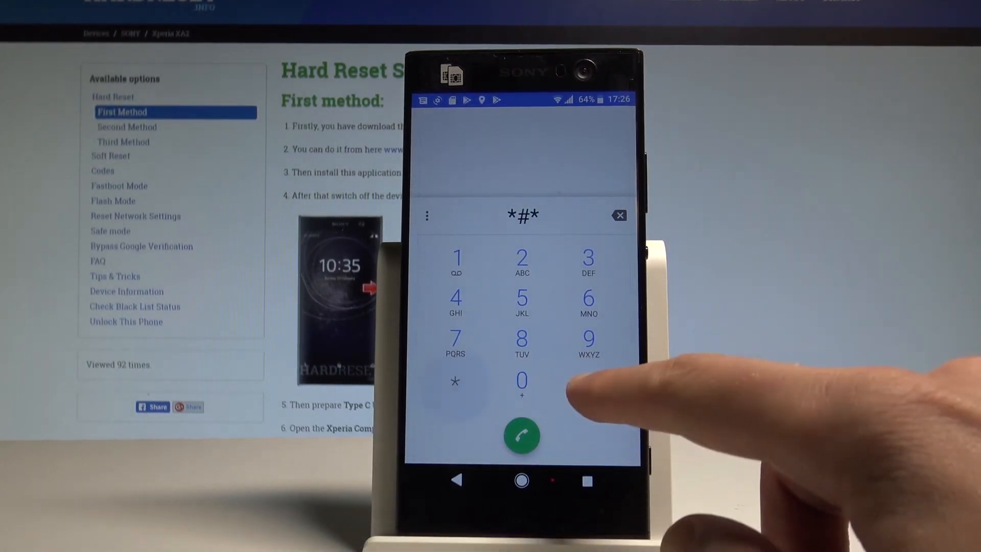
Dial *#*#426#*#* to show the Google Play services diagnostics screen.
click(588, 382)
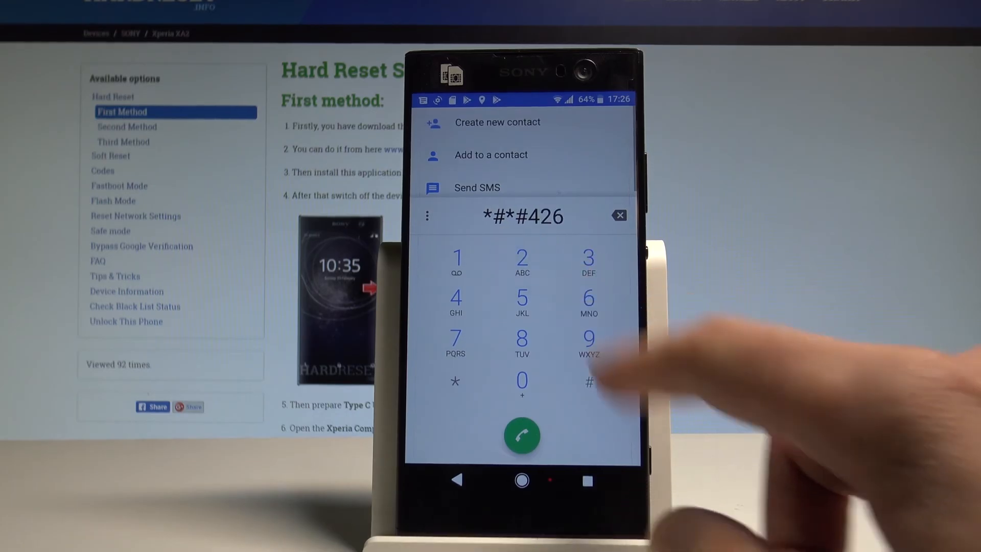
click(588, 382)
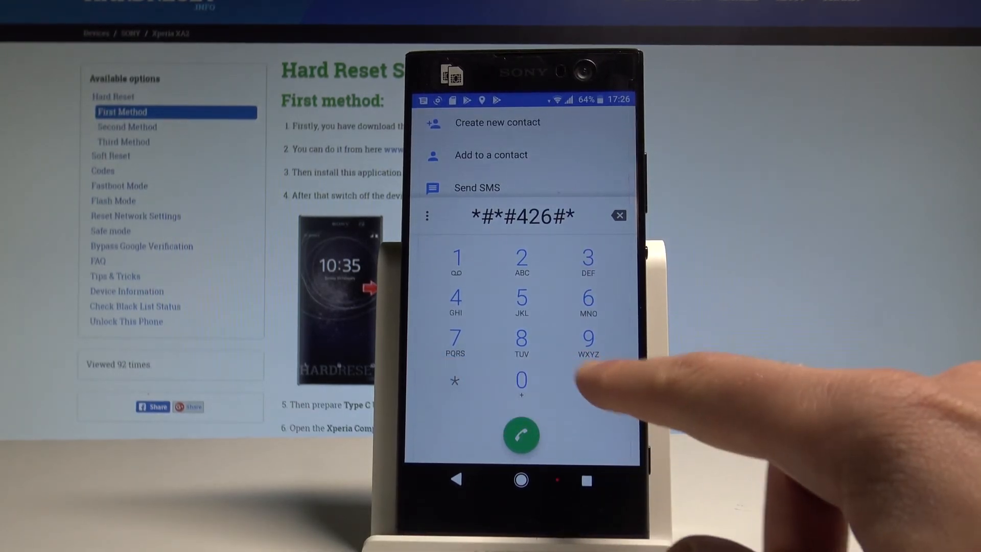
click(521, 434)
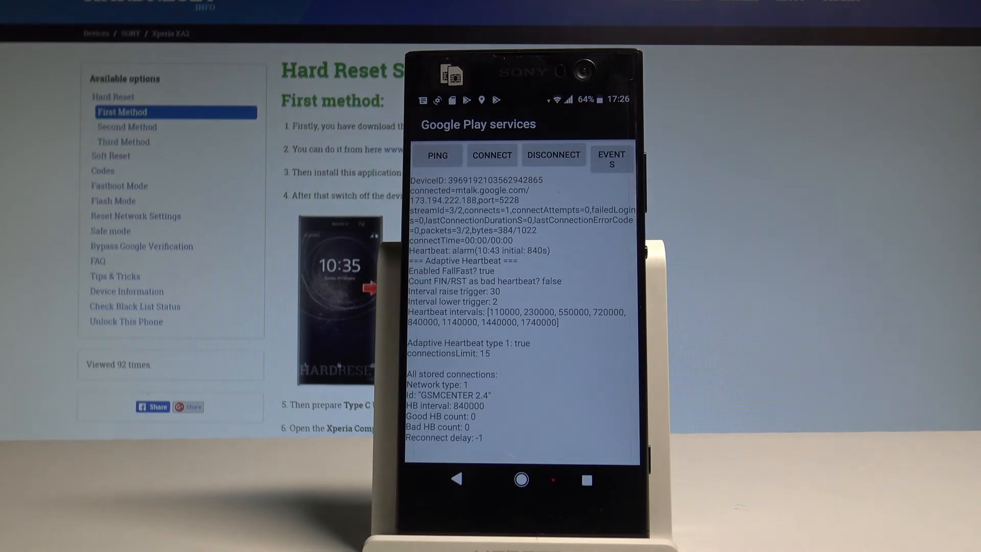
click(611, 159)
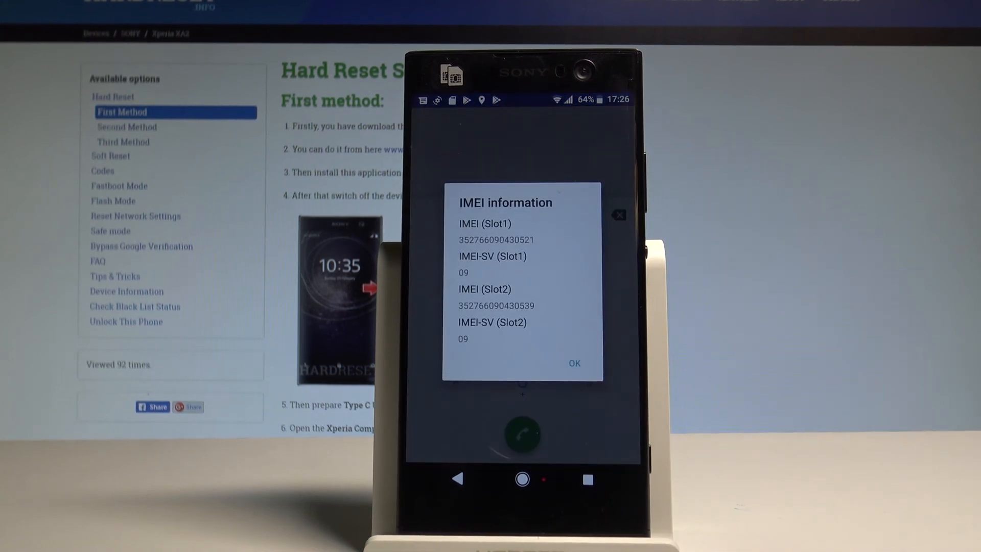
Dismiss the IMEI dialog with OK and go to the home screen.
click(573, 364)
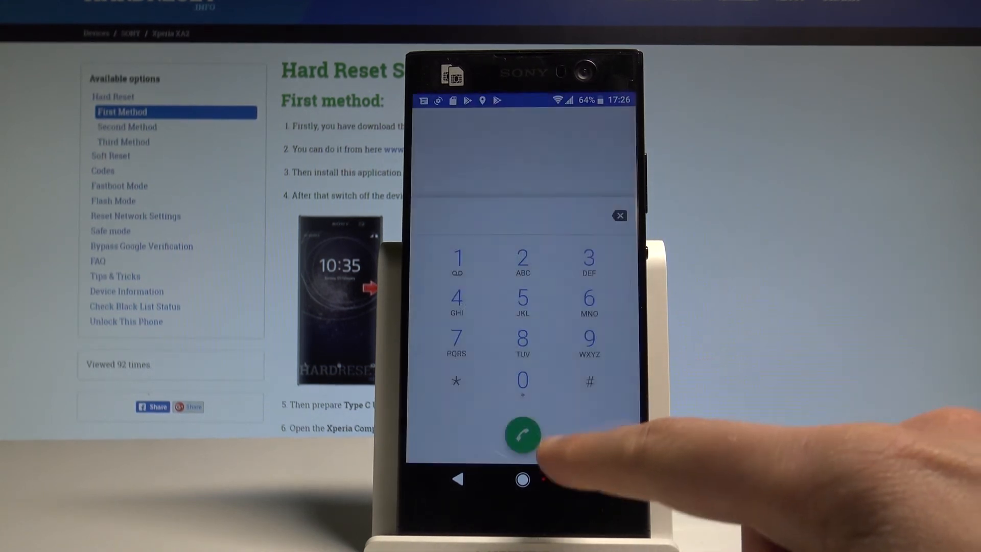
click(521, 479)
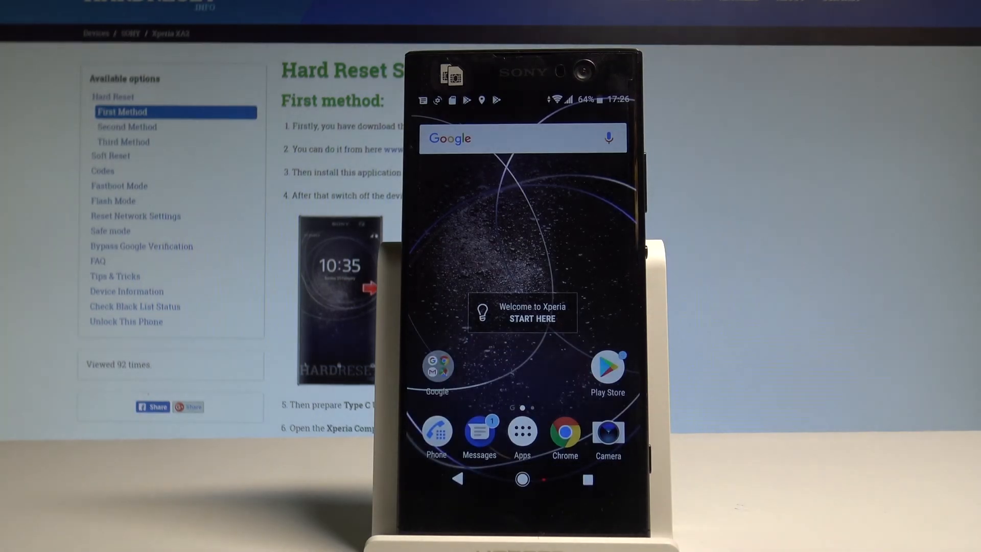